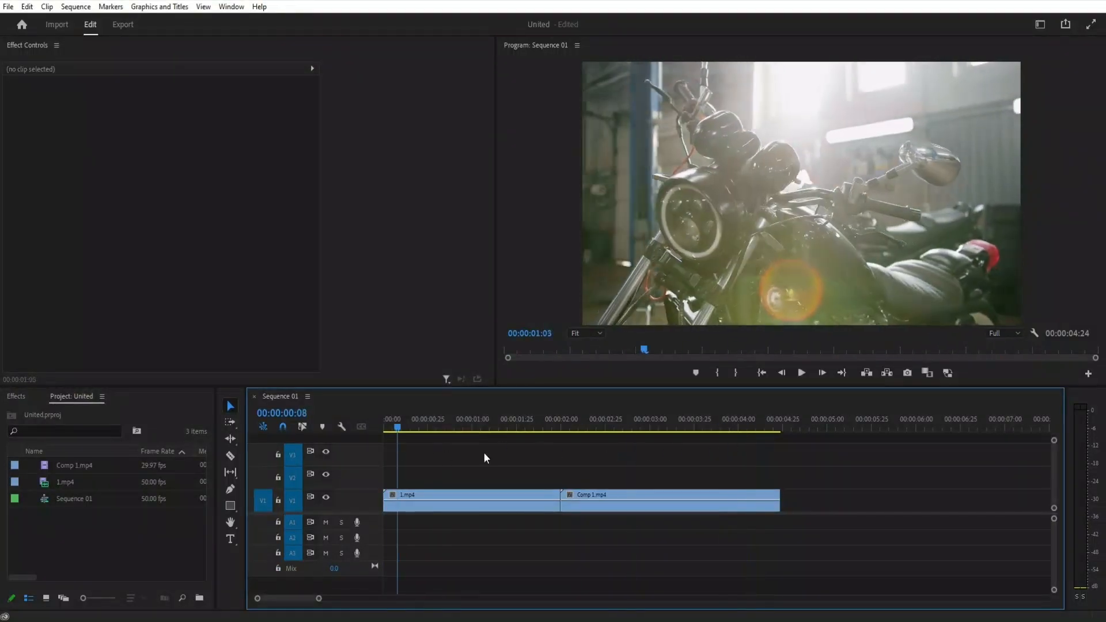
# - Create a new adjustment layer at 30 fps and select it on V2 above the two clips
pyautogui.click(601, 429)
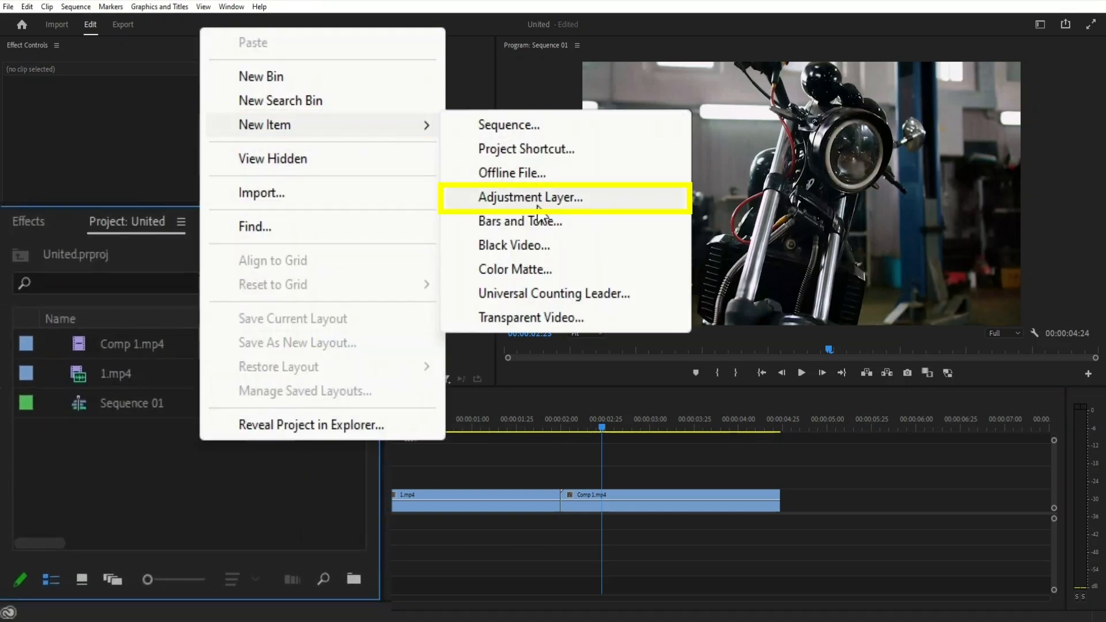
pyautogui.click(530, 197)
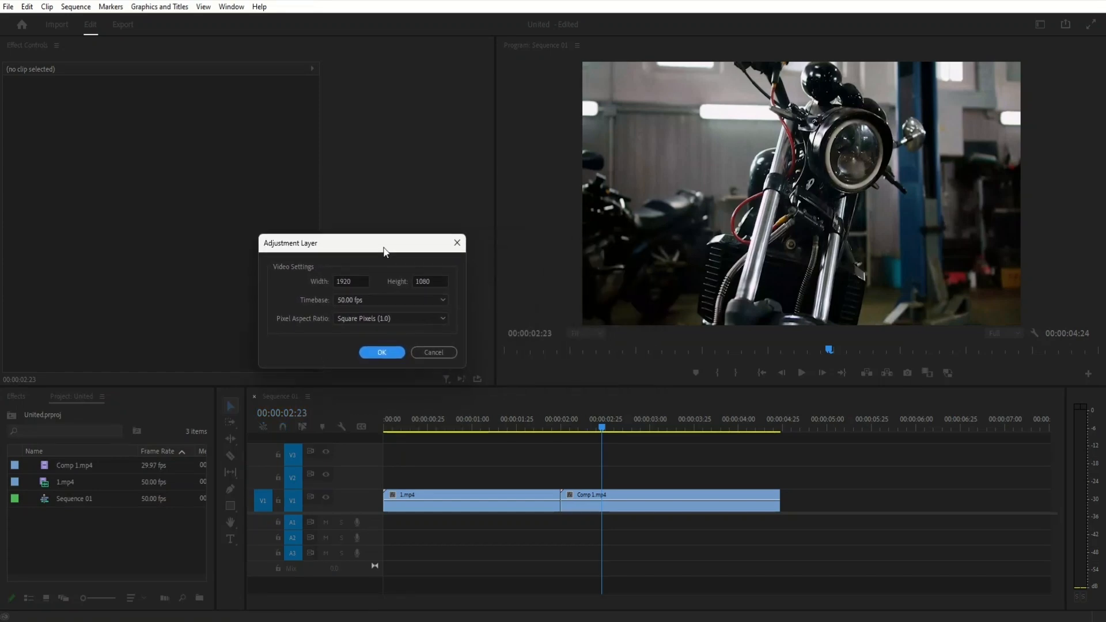
pyautogui.click(389, 300)
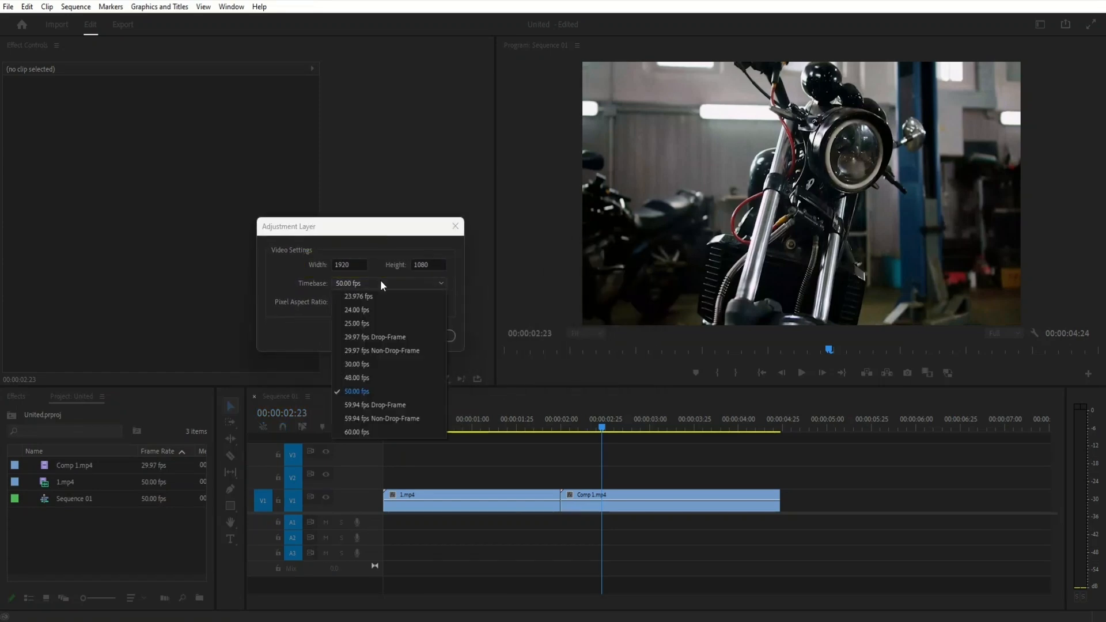
pyautogui.click(356, 364)
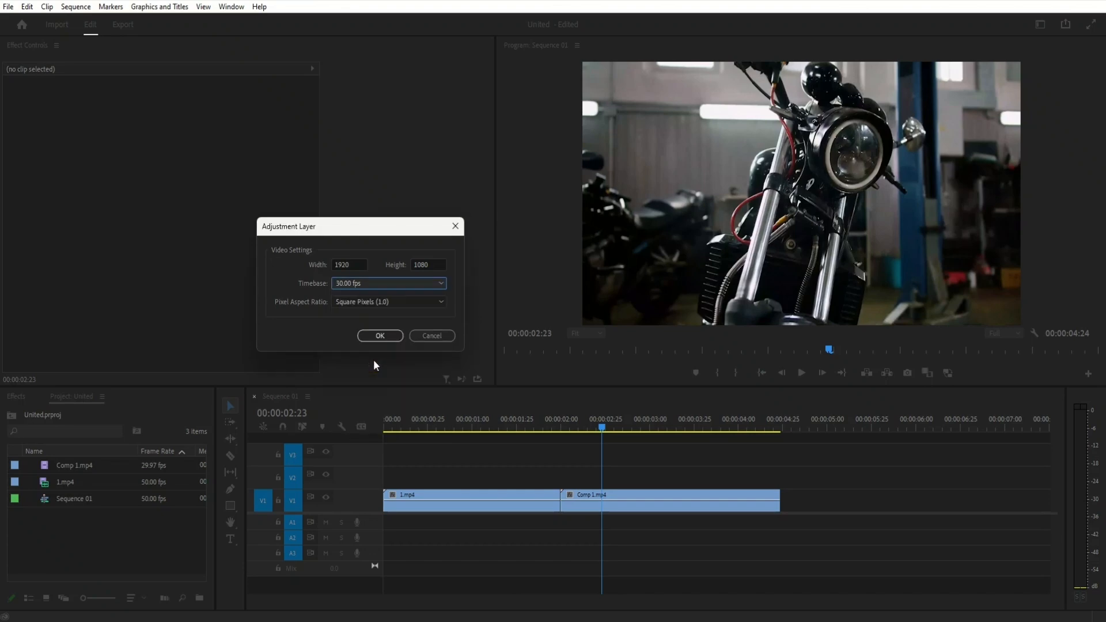
pyautogui.click(379, 336)
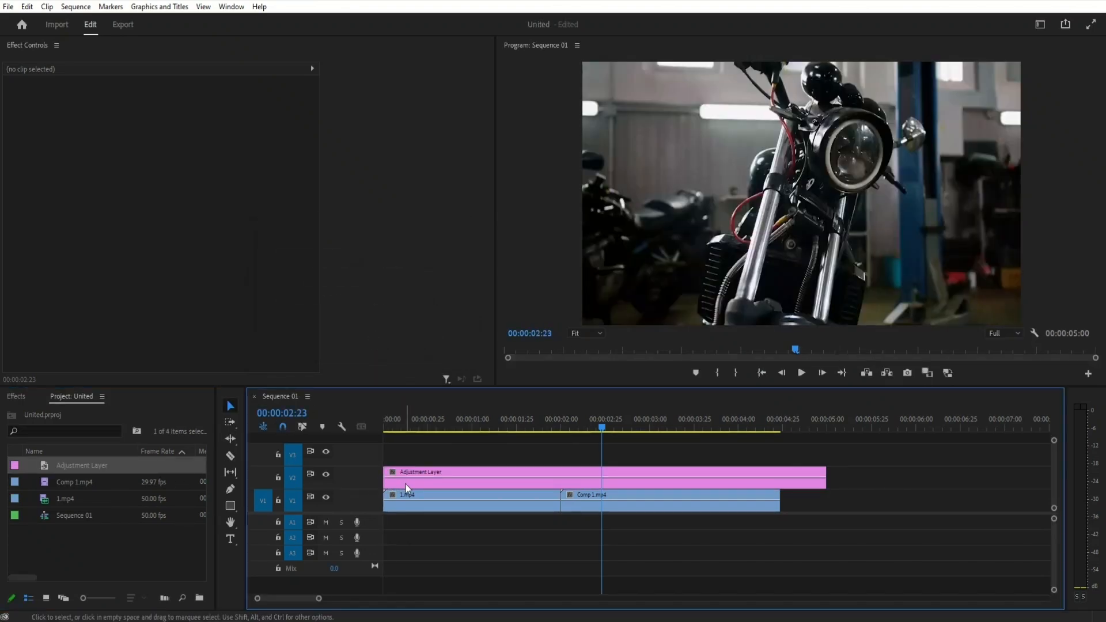
pyautogui.click(441, 472)
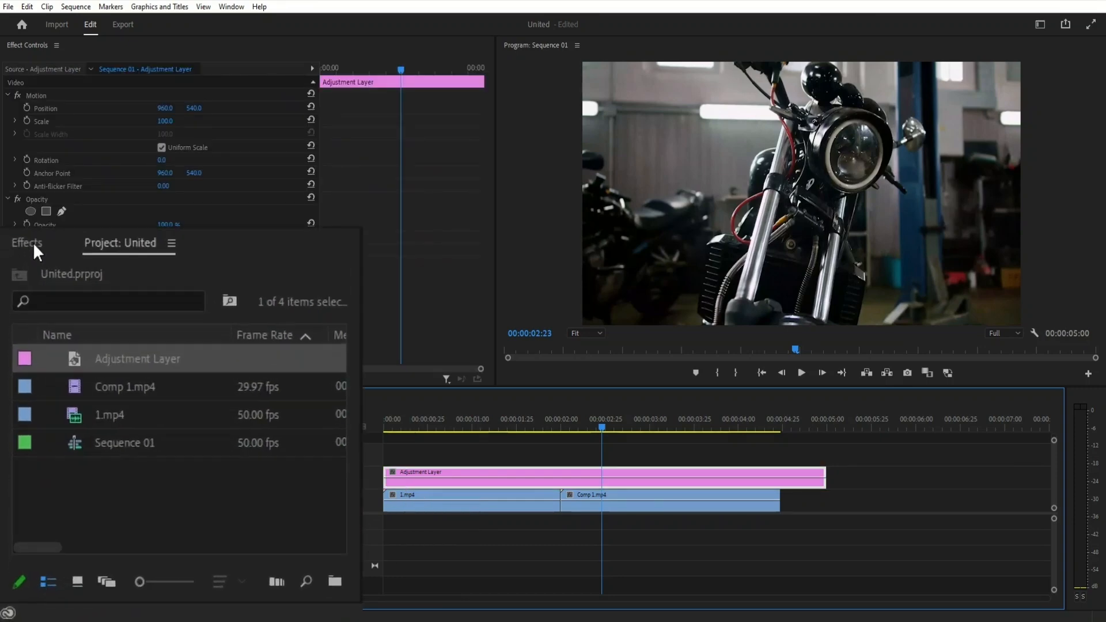
# - Search the Effects panel for Offset and Gaussian Blur and apply them to the adjustment layer
pyautogui.write('offset')
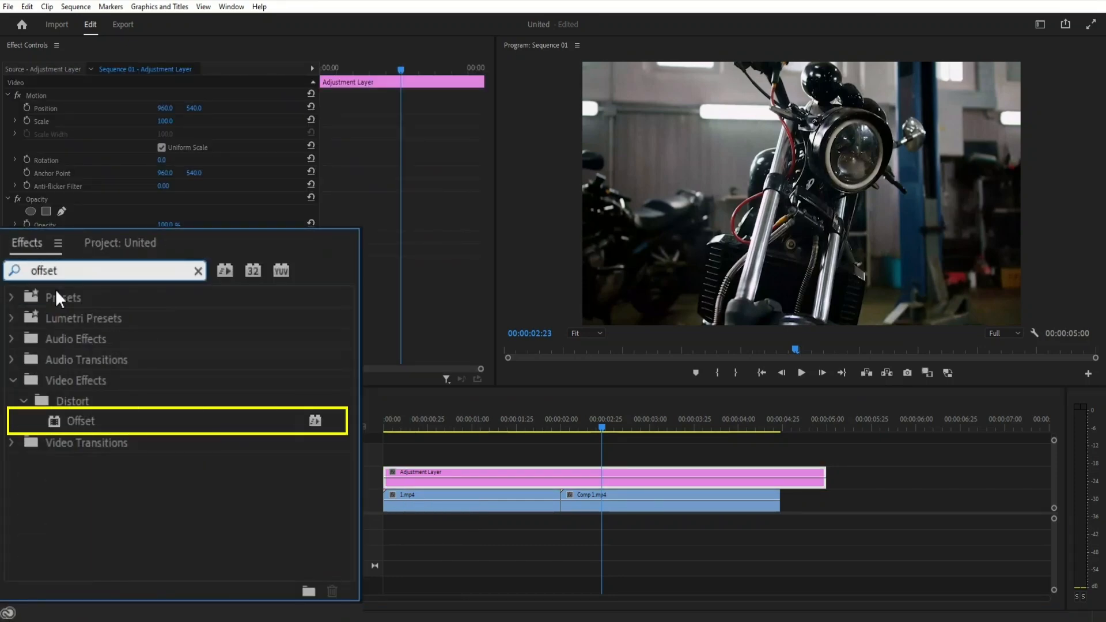
pyautogui.moveTo(79, 421); pyautogui.dragTo(427, 478)
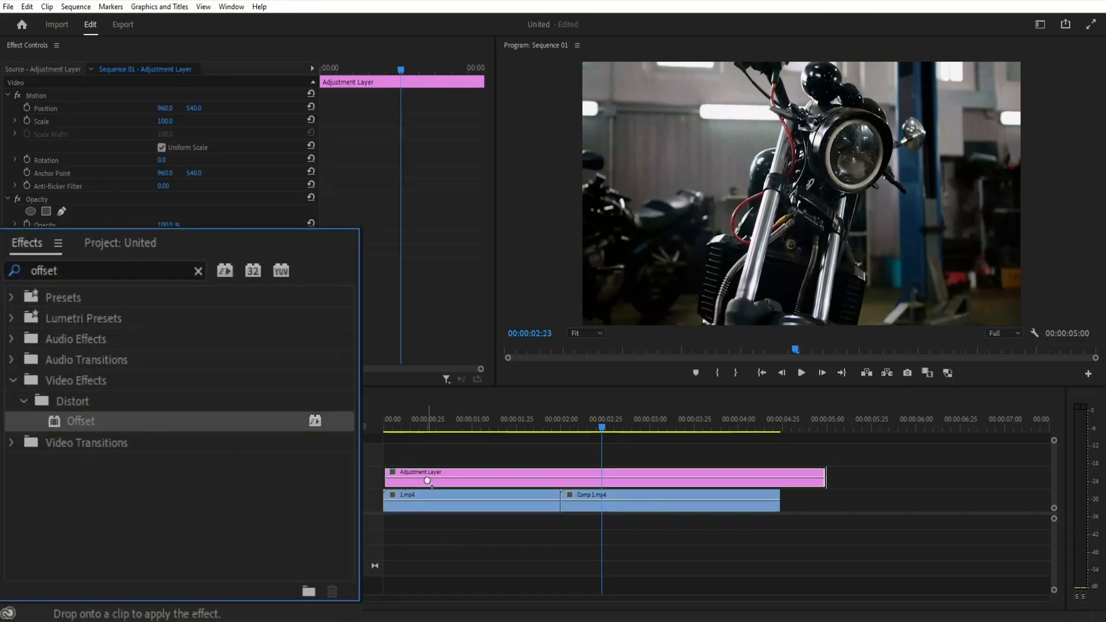
pyautogui.write('gaussian')
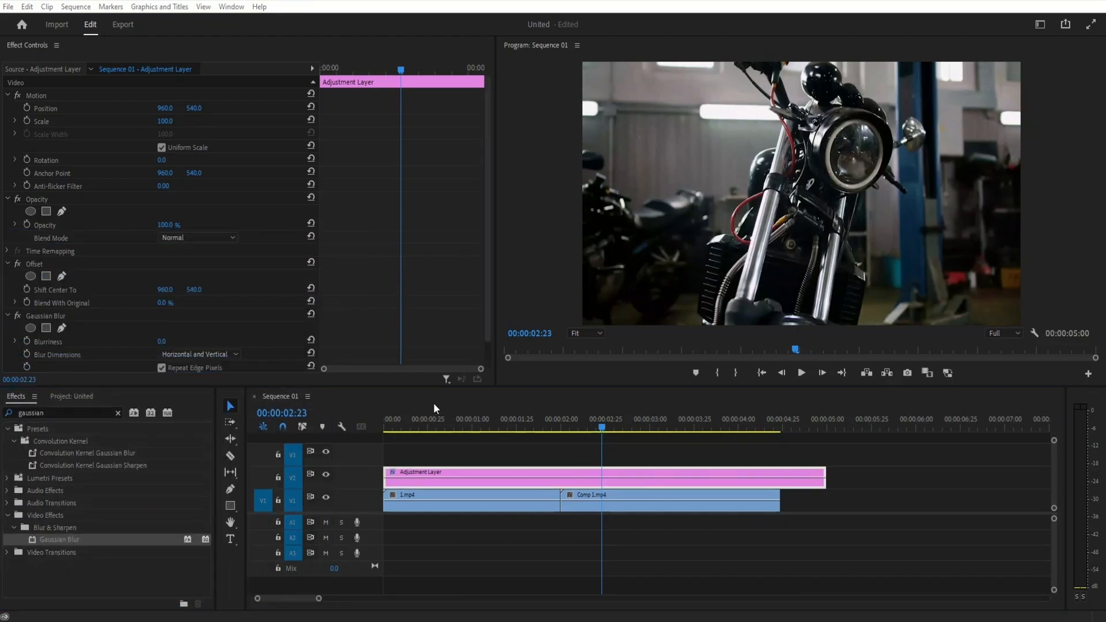
pyautogui.click(593, 433)
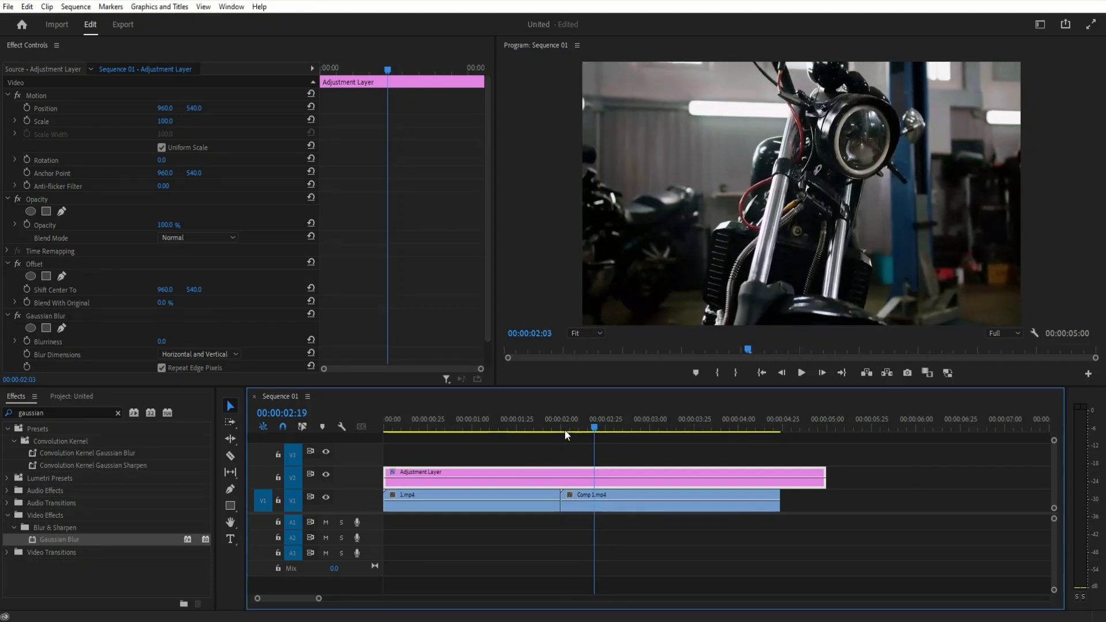
# - Position the playhead just before the cut for the starting keyframes
pyautogui.click(561, 428)
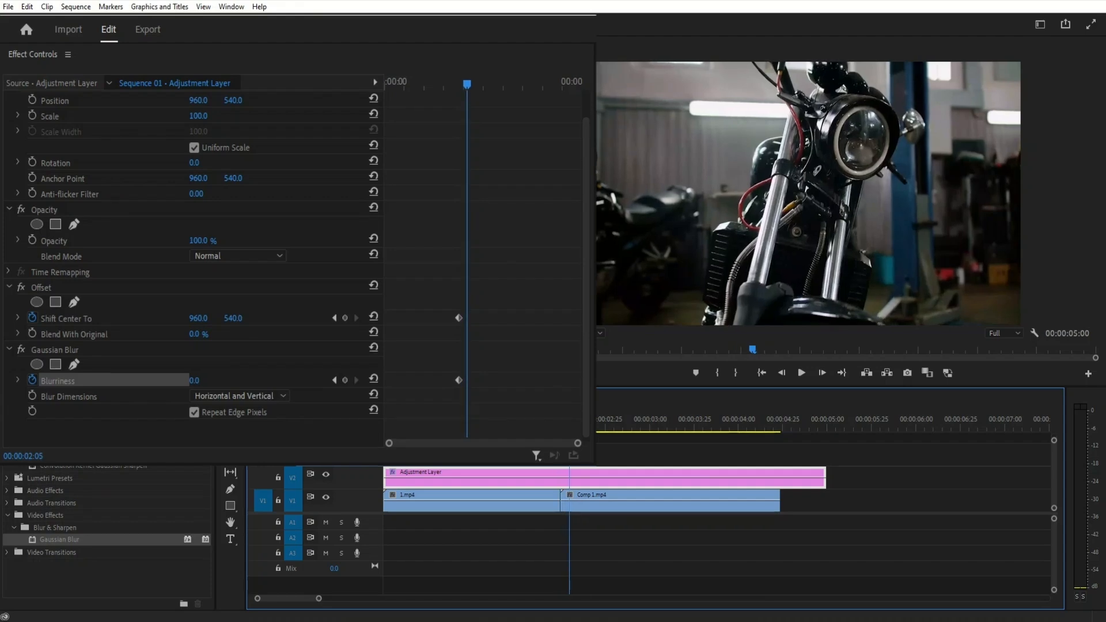
pyautogui.moveTo(178, 341)
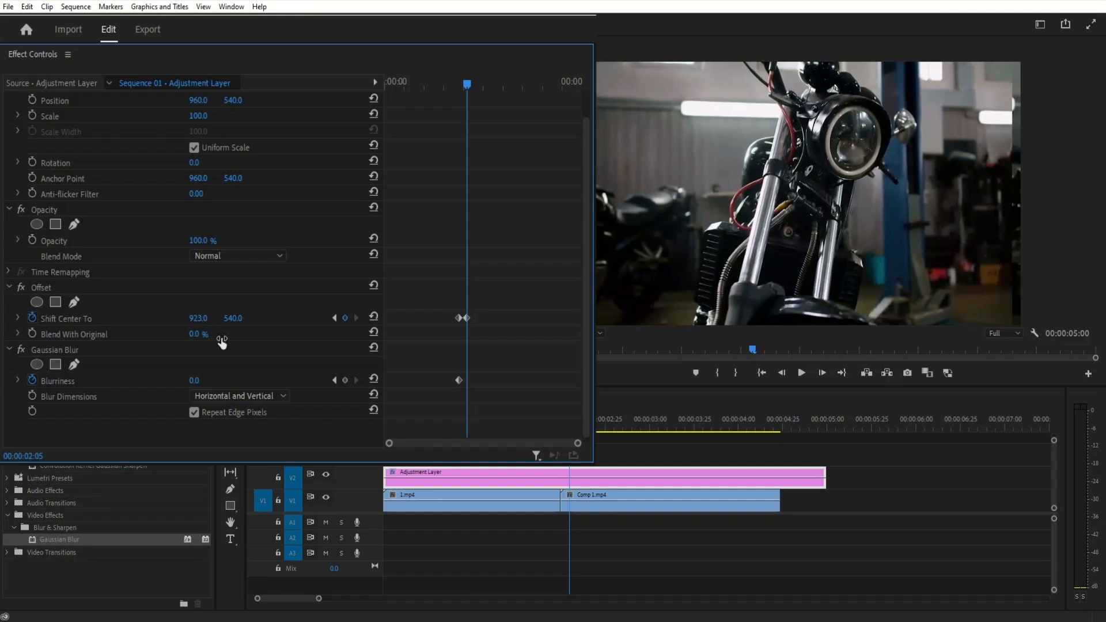
pyautogui.moveTo(514, 327)
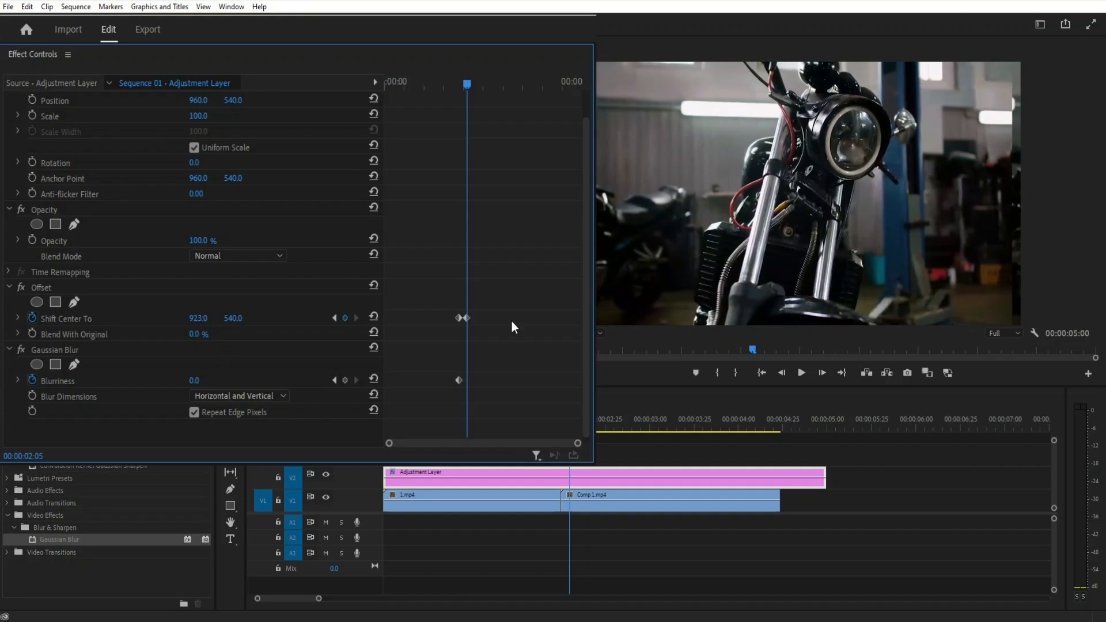
pyautogui.moveTo(699, 160)
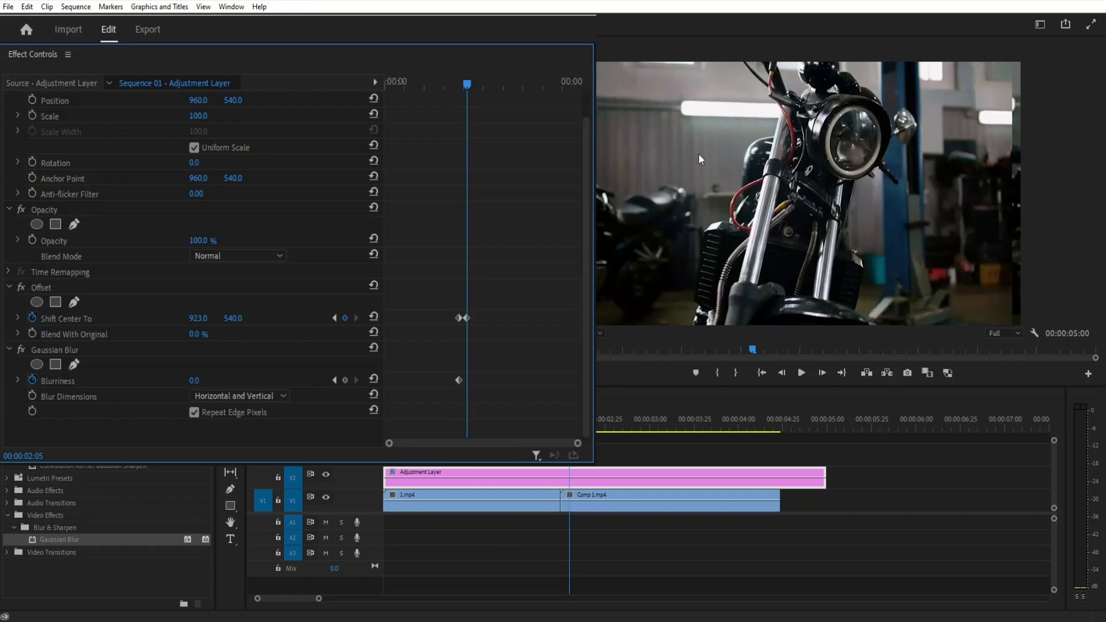
pyautogui.moveTo(277, 362)
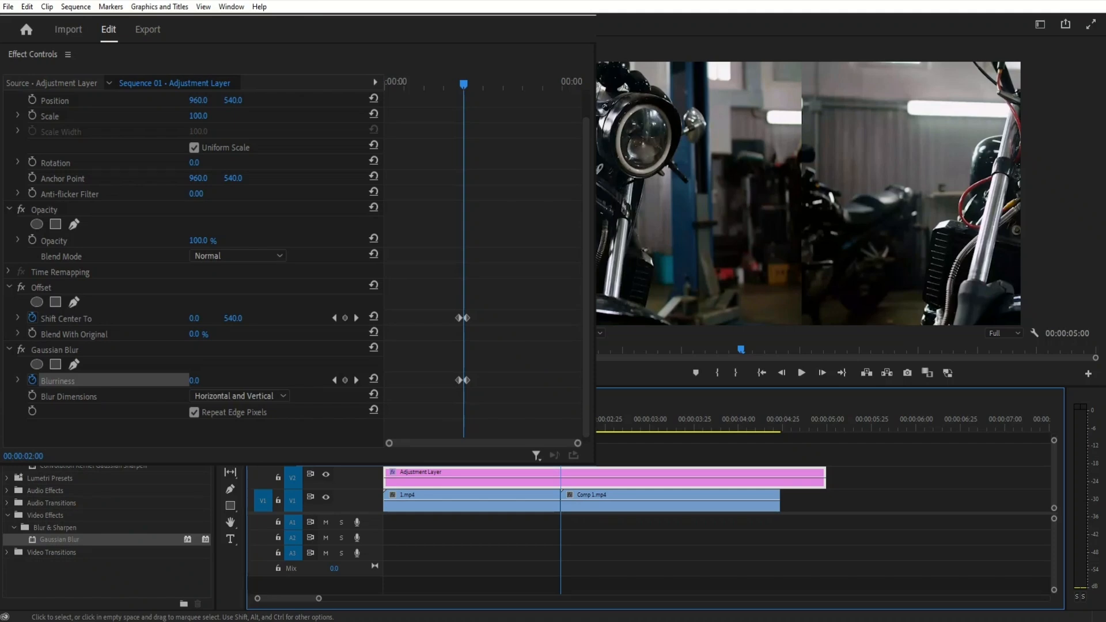
pyautogui.moveTo(229, 403)
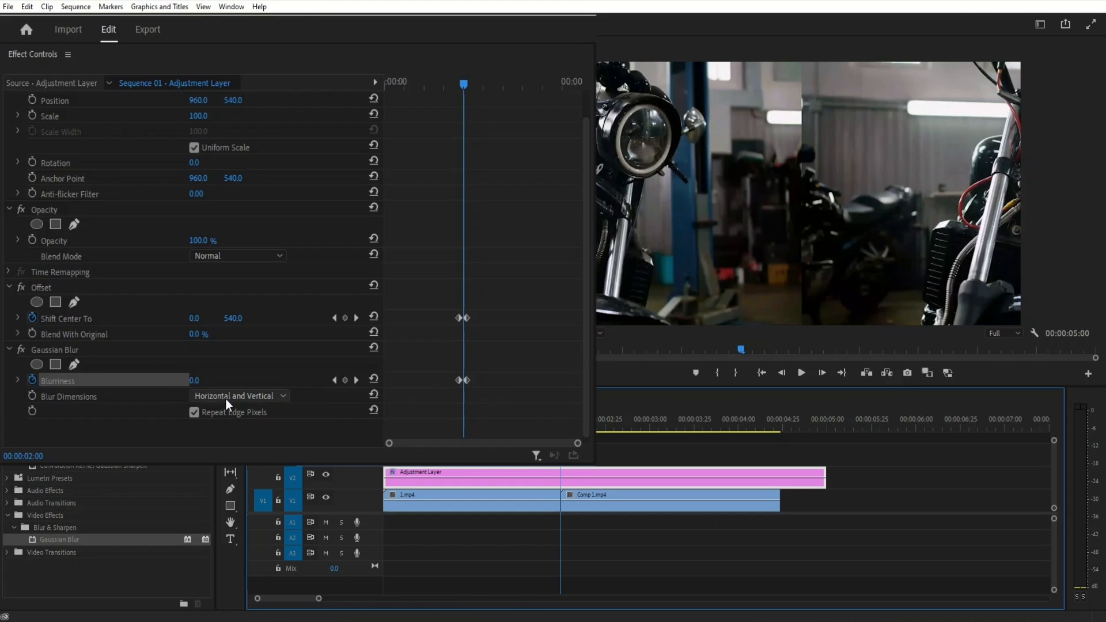
# - Make the blur horizontal at 200 and switch all keyframes to Bezier temporal interpolation
pyautogui.click(239, 396)
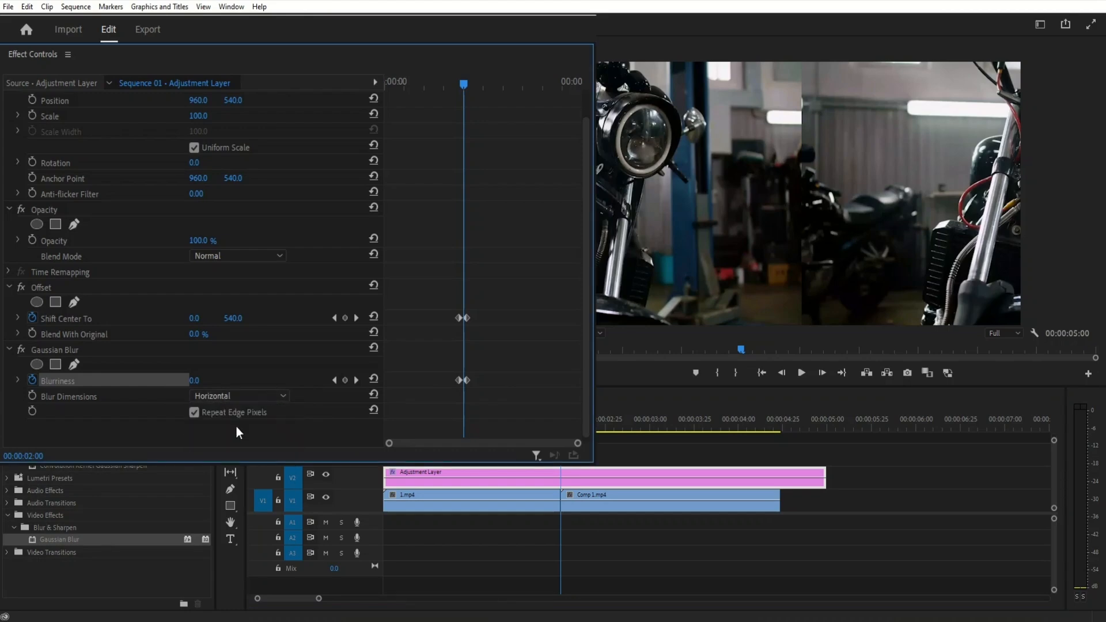
pyautogui.moveTo(238, 433)
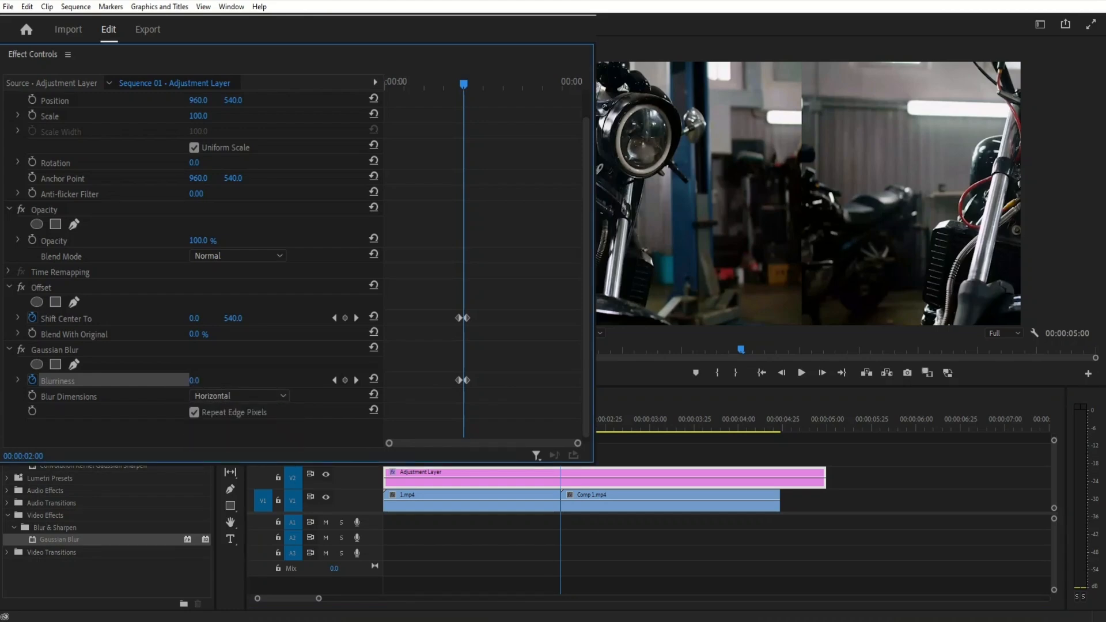
pyautogui.write('20')
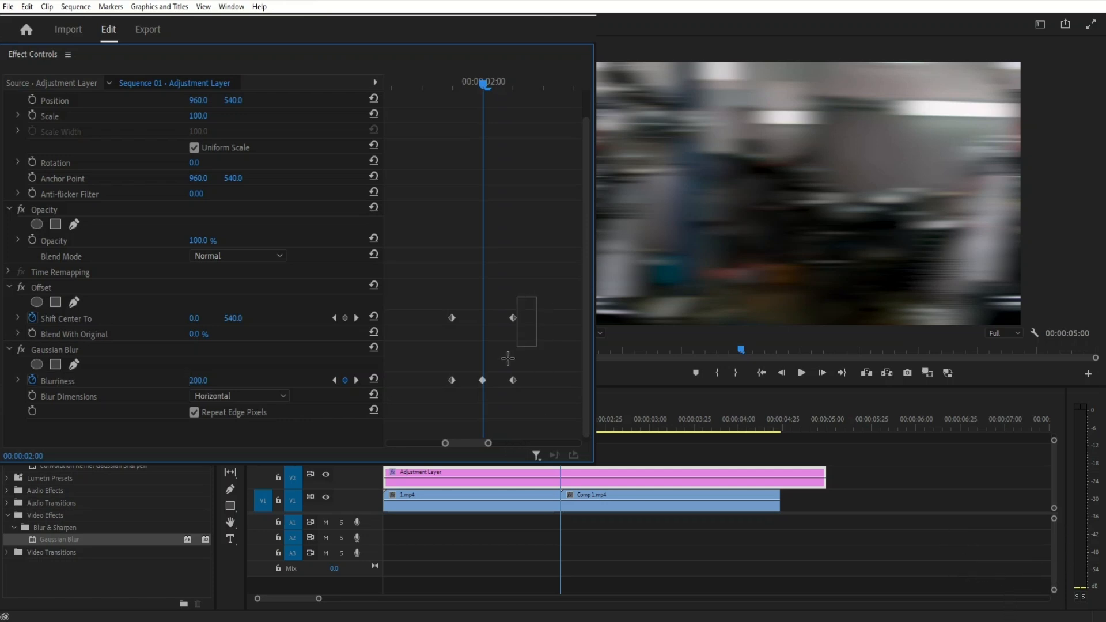
pyautogui.rightClick(512, 380)
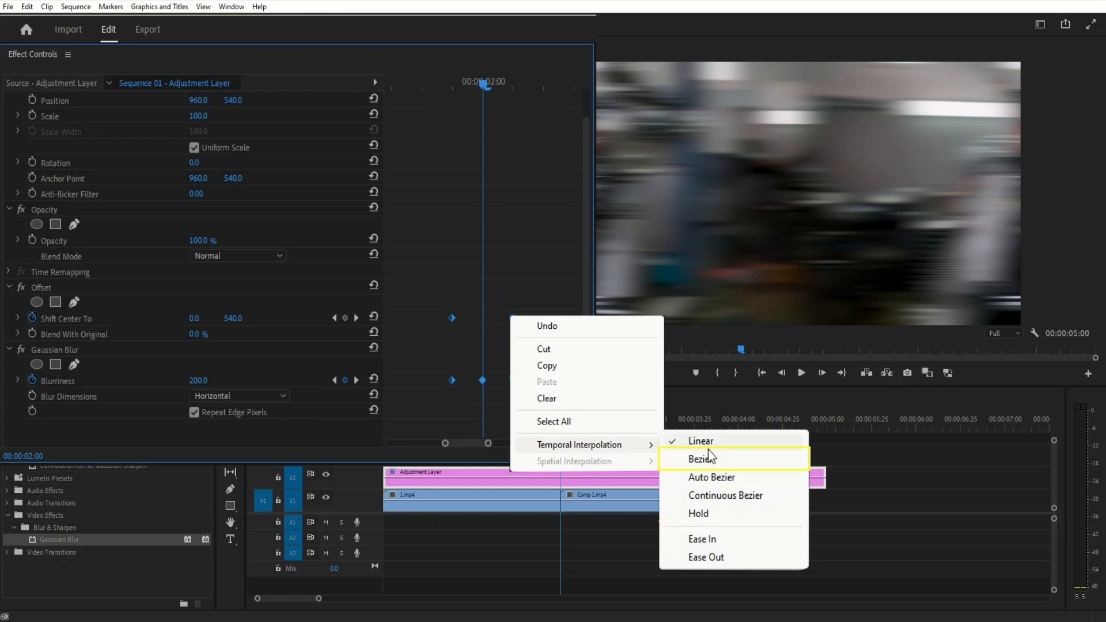
pyautogui.click(700, 458)
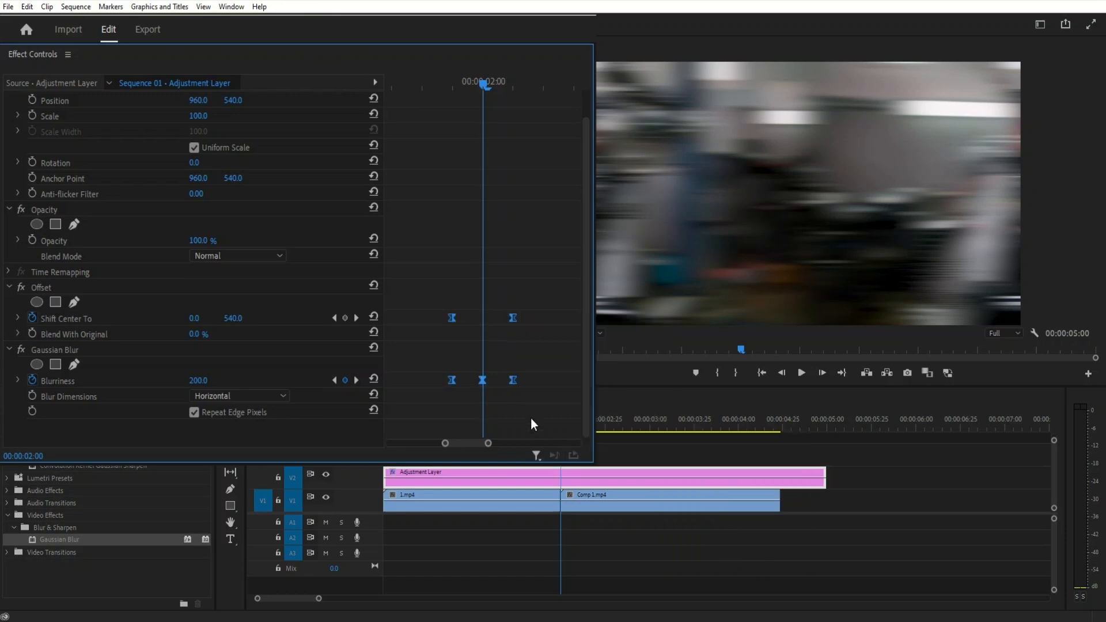
pyautogui.moveTo(71, 322)
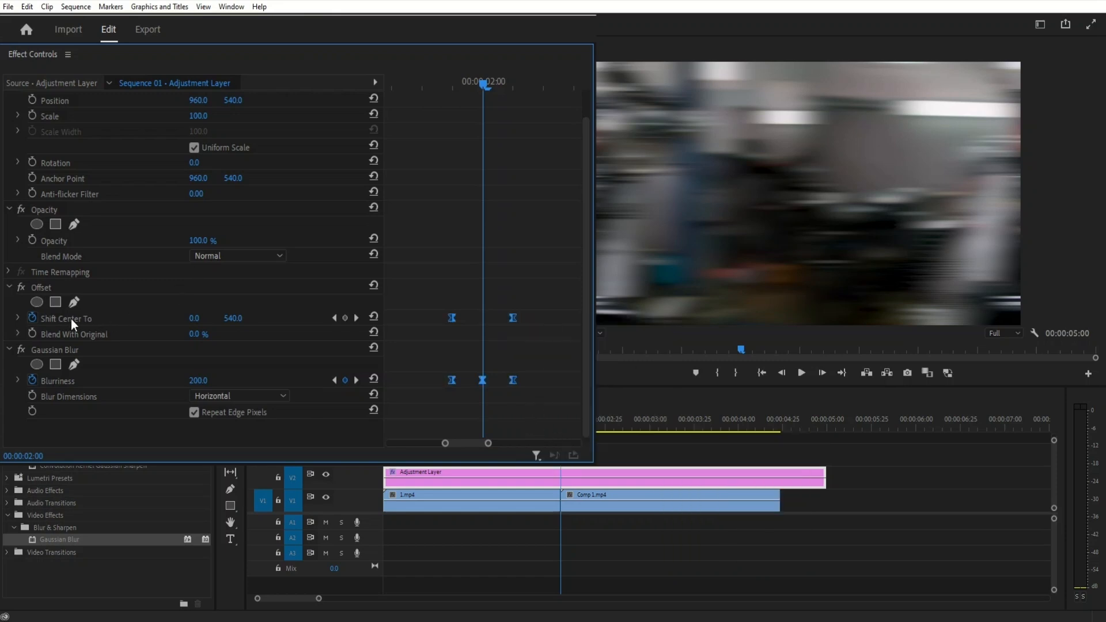
pyautogui.click(18, 318)
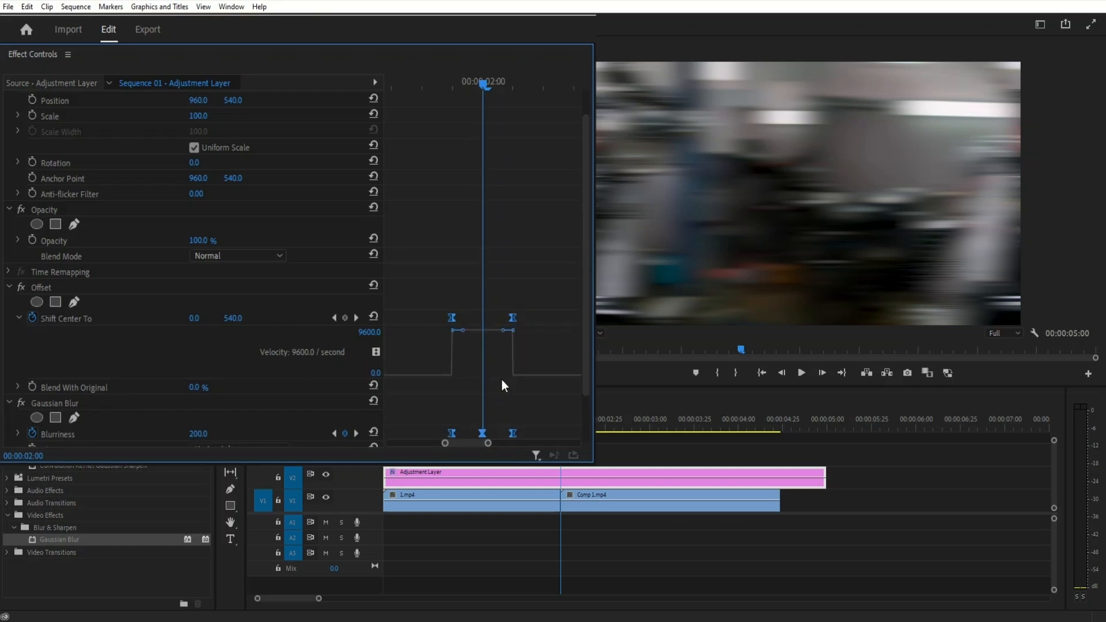
# - Drag the first keyframe's Bezier velocity handles to form a sharp mid-transition speed peak
pyautogui.click(451, 317)
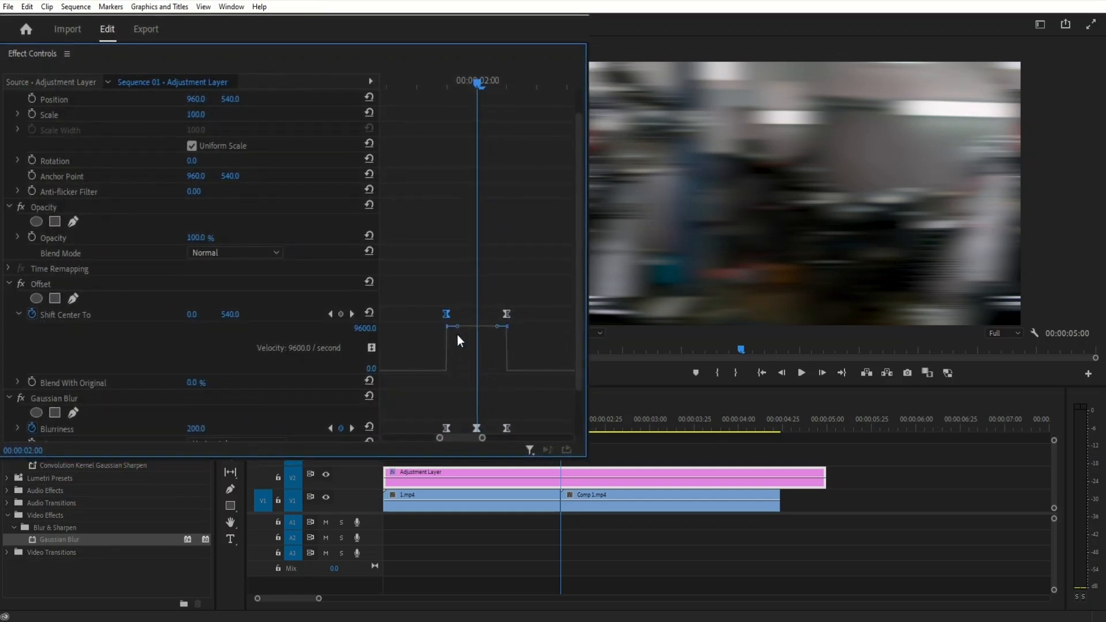
pyautogui.moveTo(456, 326); pyautogui.dragTo(456, 347)
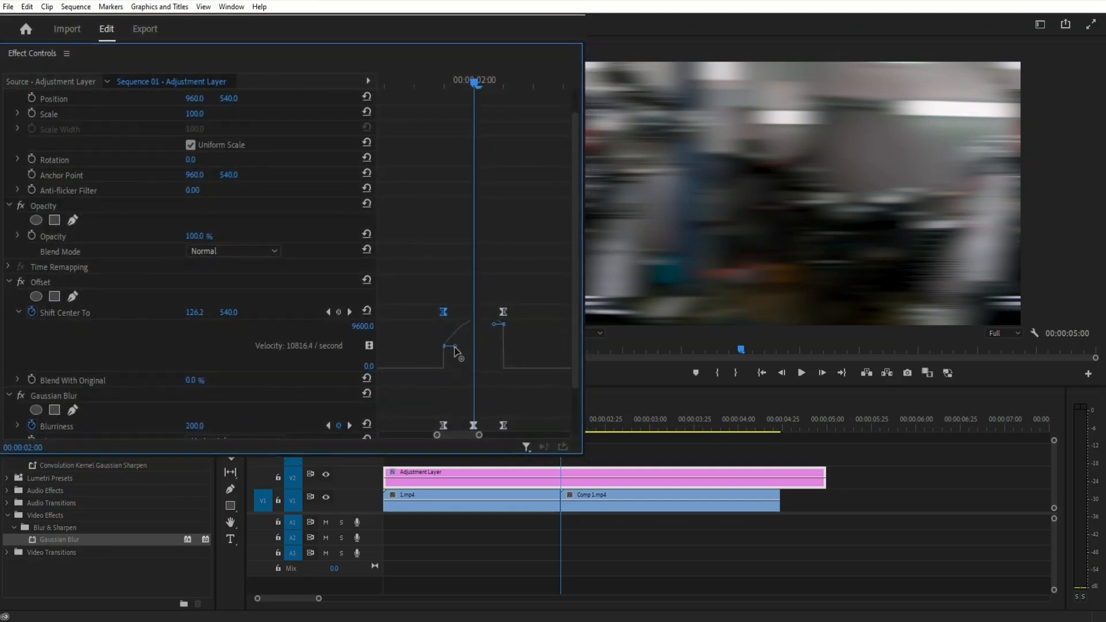
pyautogui.moveTo(455, 352); pyautogui.dragTo(451, 368)
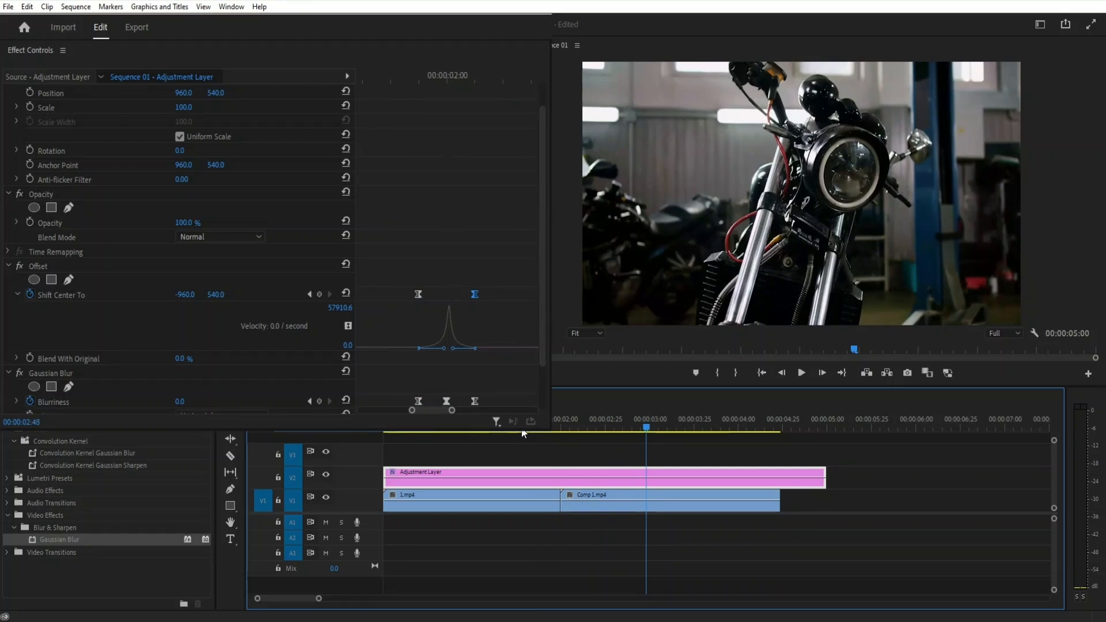
# - Scrub the playhead back to just before the cut around 2:00
pyautogui.click(544, 429)
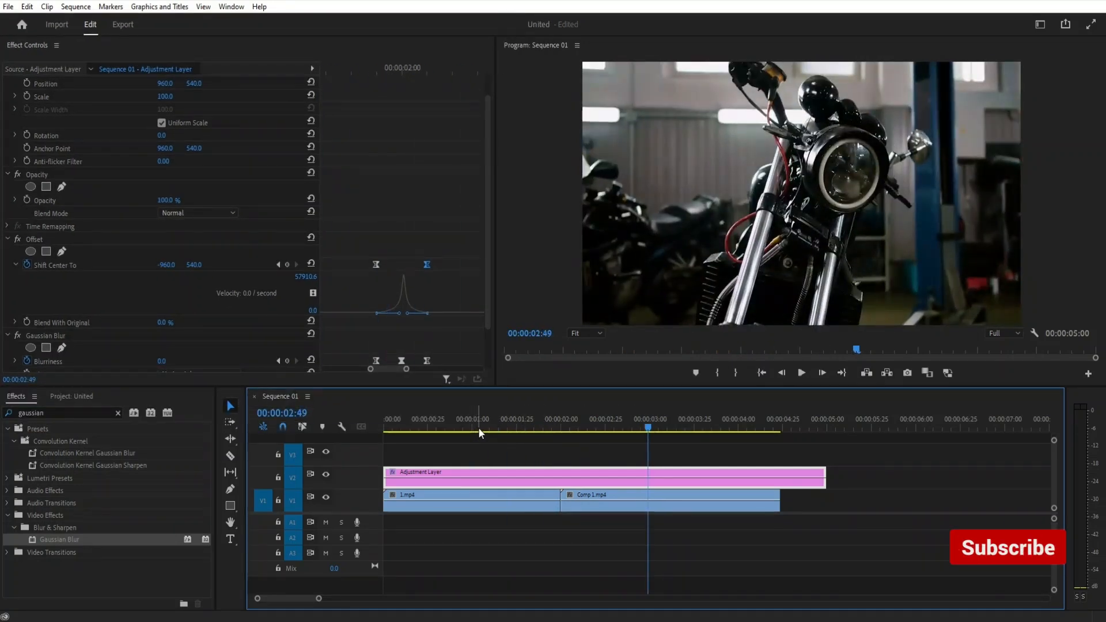
pyautogui.click(1008, 547)
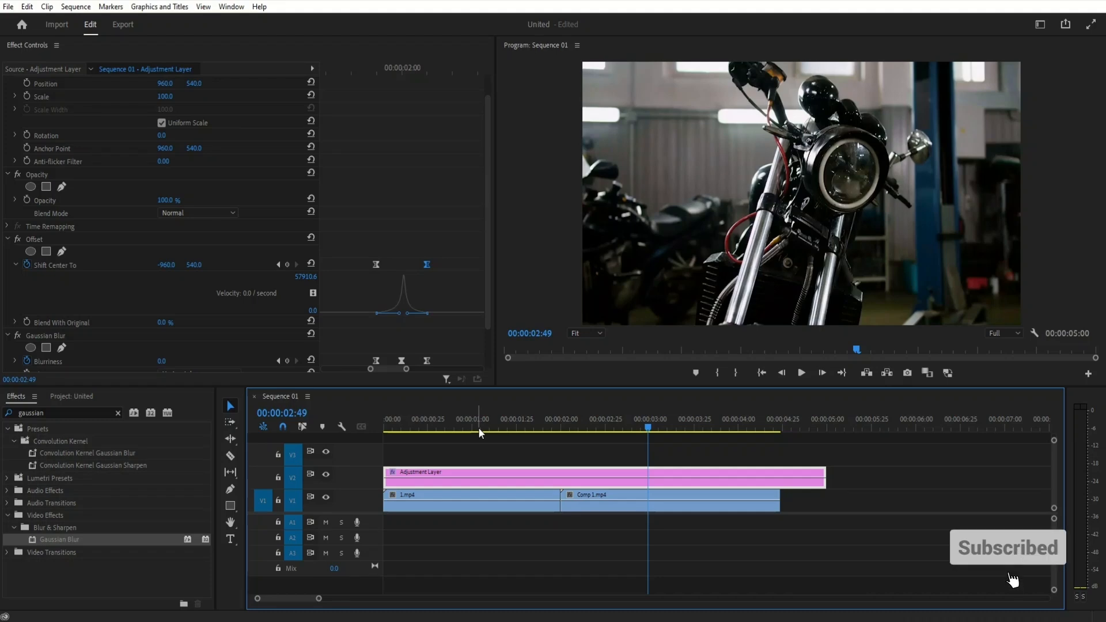
pyautogui.moveTo(647, 428); pyautogui.dragTo(559, 428)
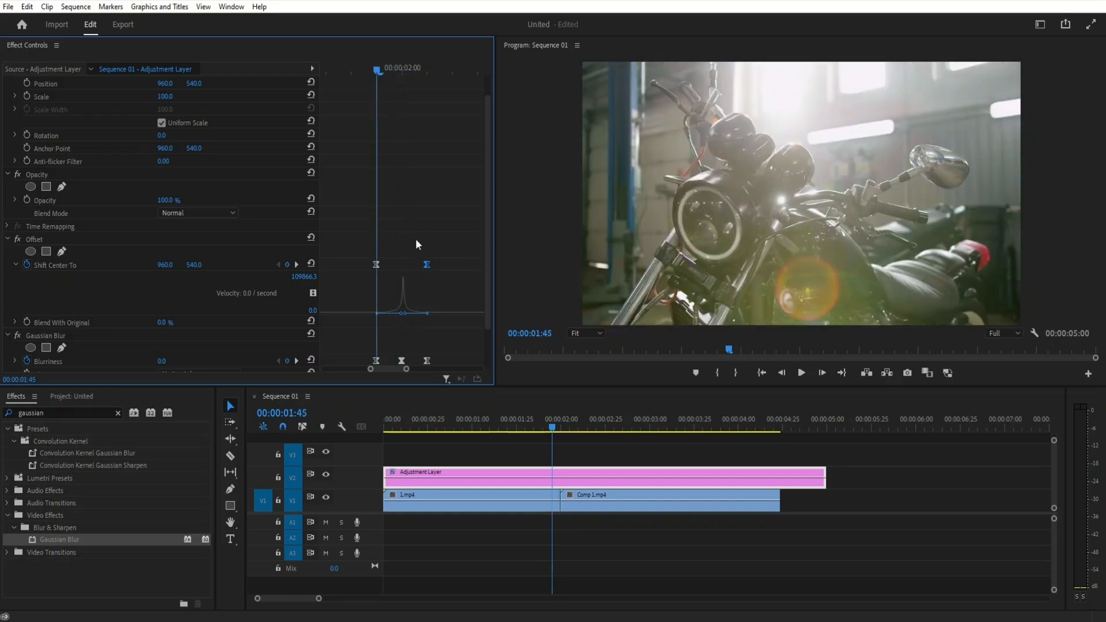
pyautogui.moveTo(393, 295)
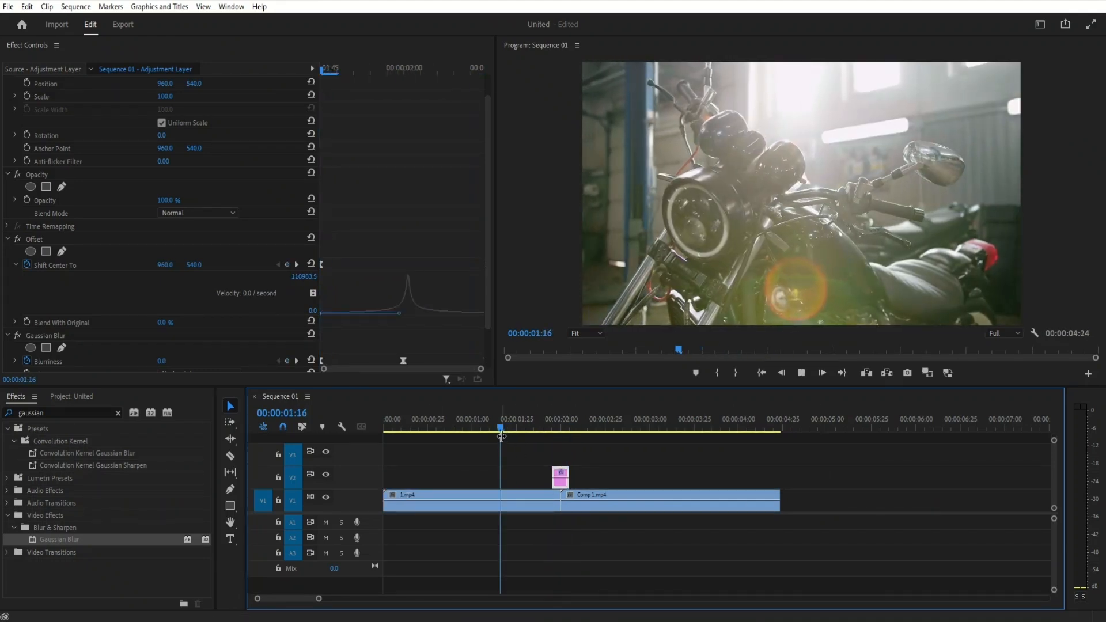
pyautogui.moveTo(502, 428); pyautogui.dragTo(555, 428)
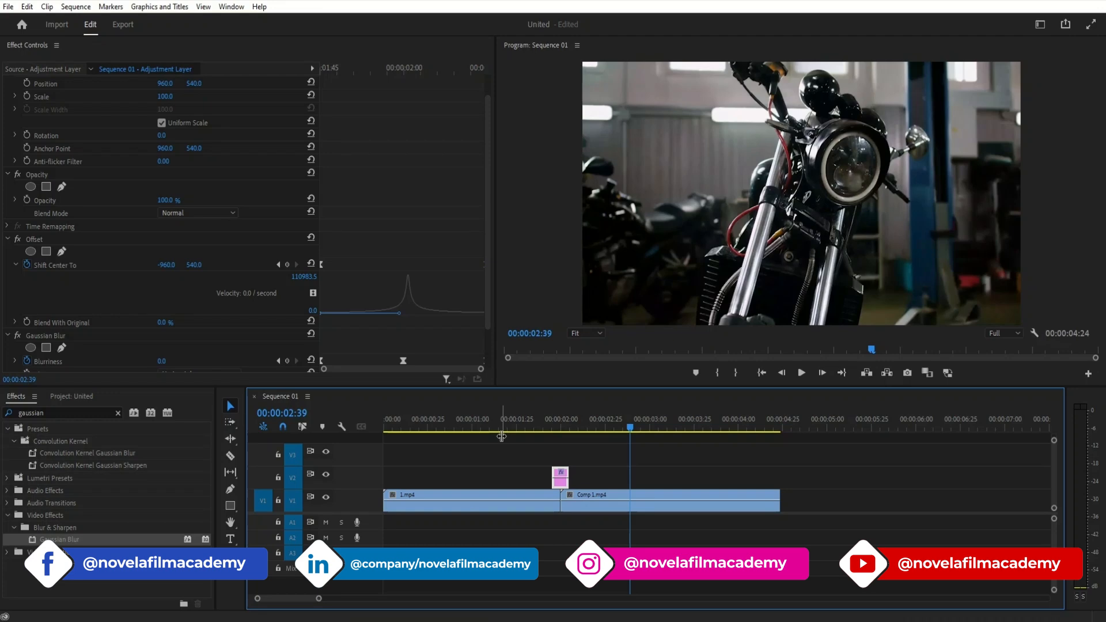
pyautogui.moveTo(510, 449)
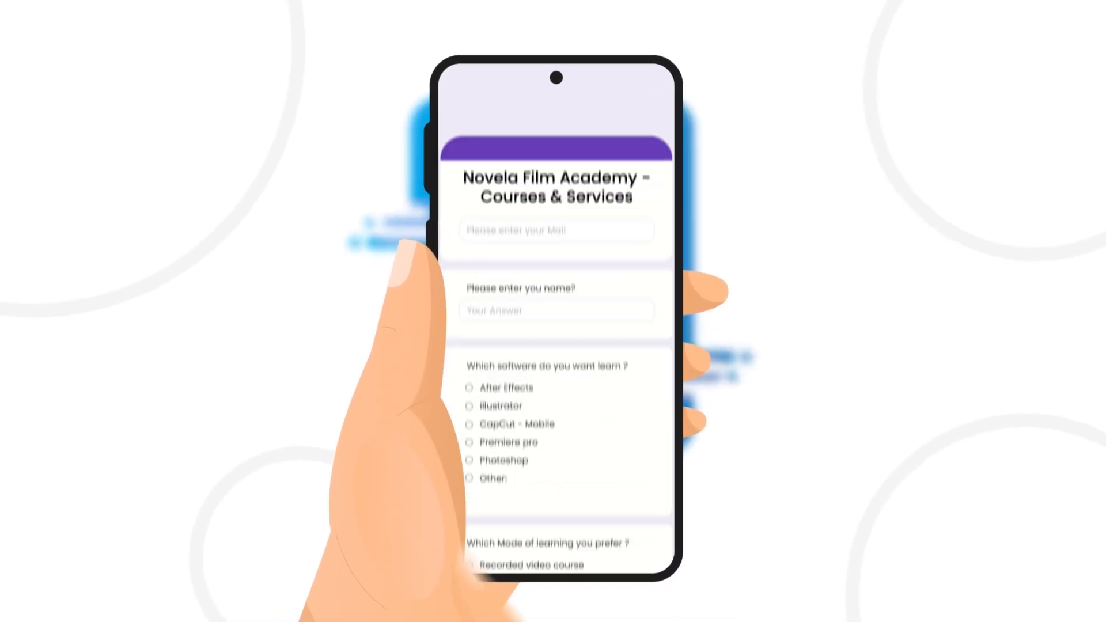
pyautogui.scroll(-3)
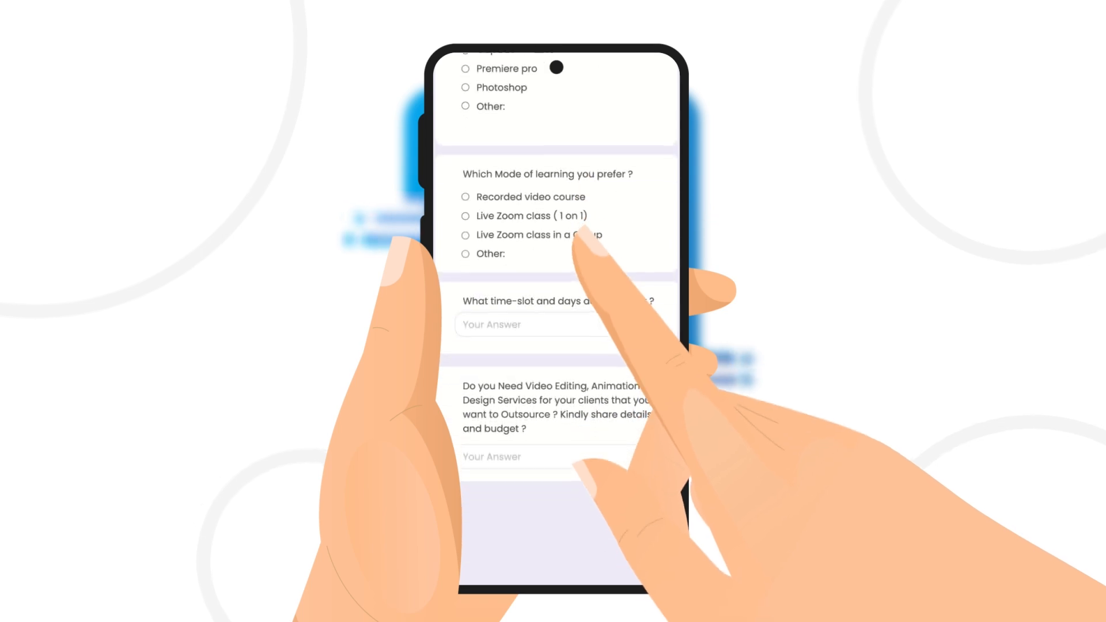
pyautogui.click(465, 234)
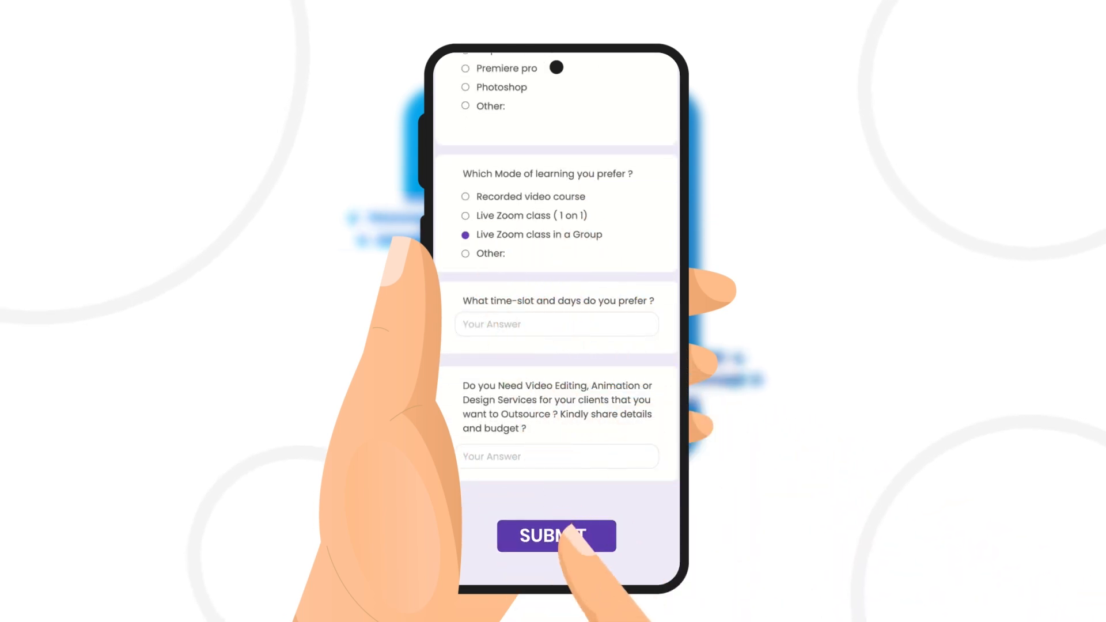